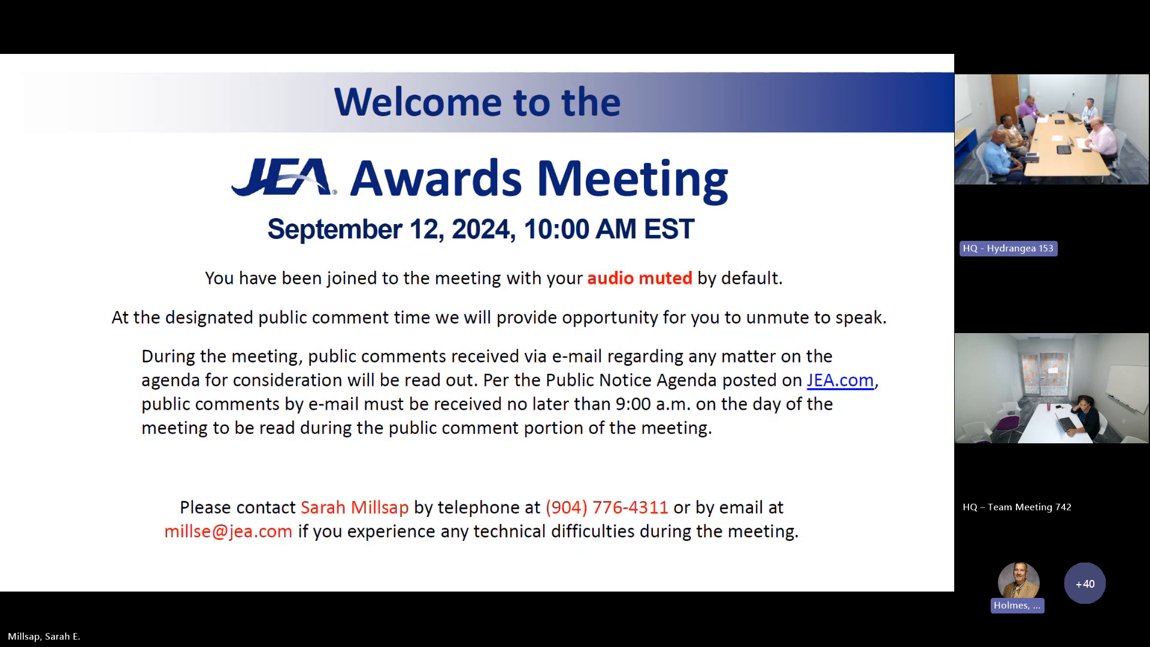
{"action": "mouse_move", "coordinate": [659, 226]}
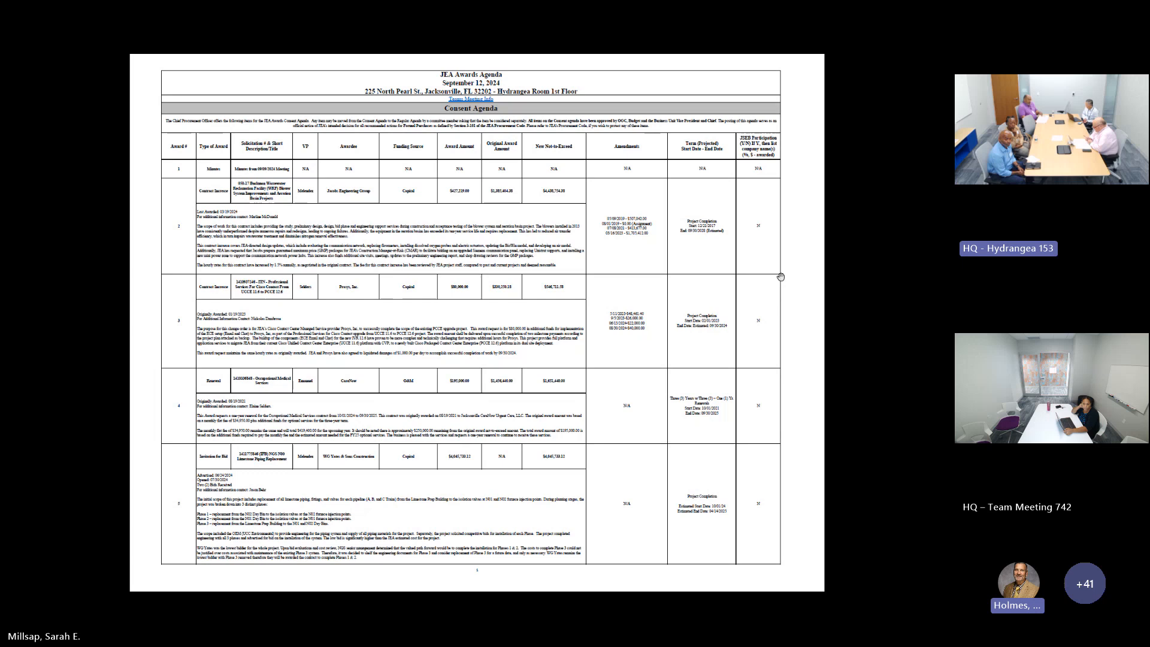
{"action": "scroll", "scroll_direction": "down", "scroll_amount": 3}
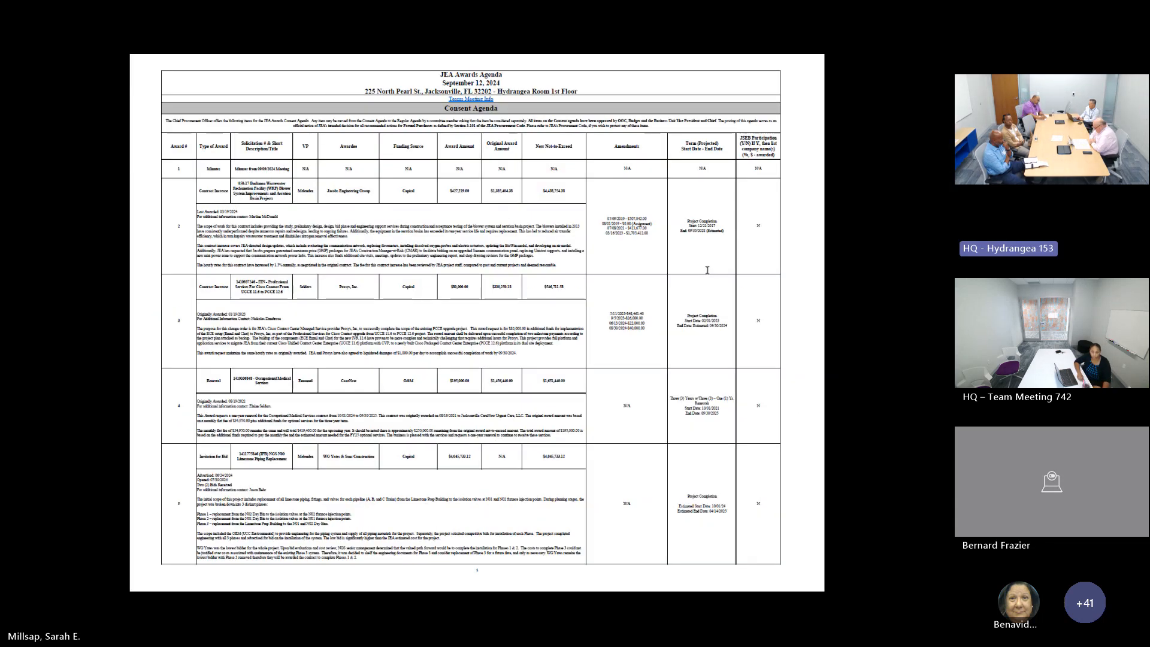
{"action": "scroll", "scroll_direction": "down", "scroll_amount": 3}
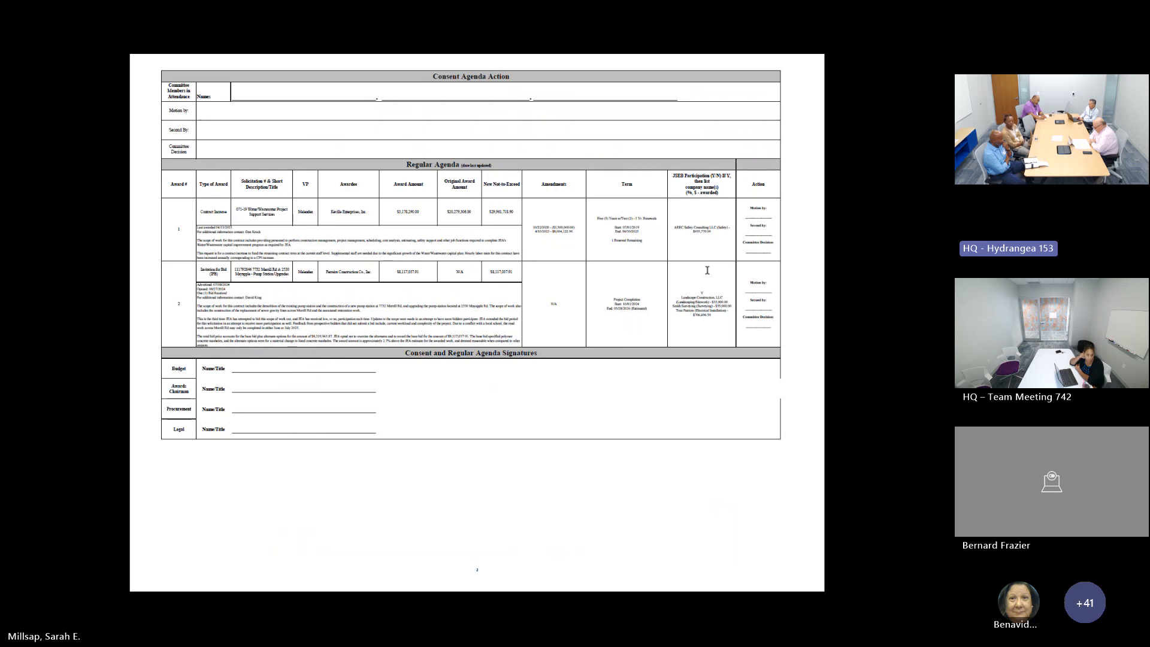